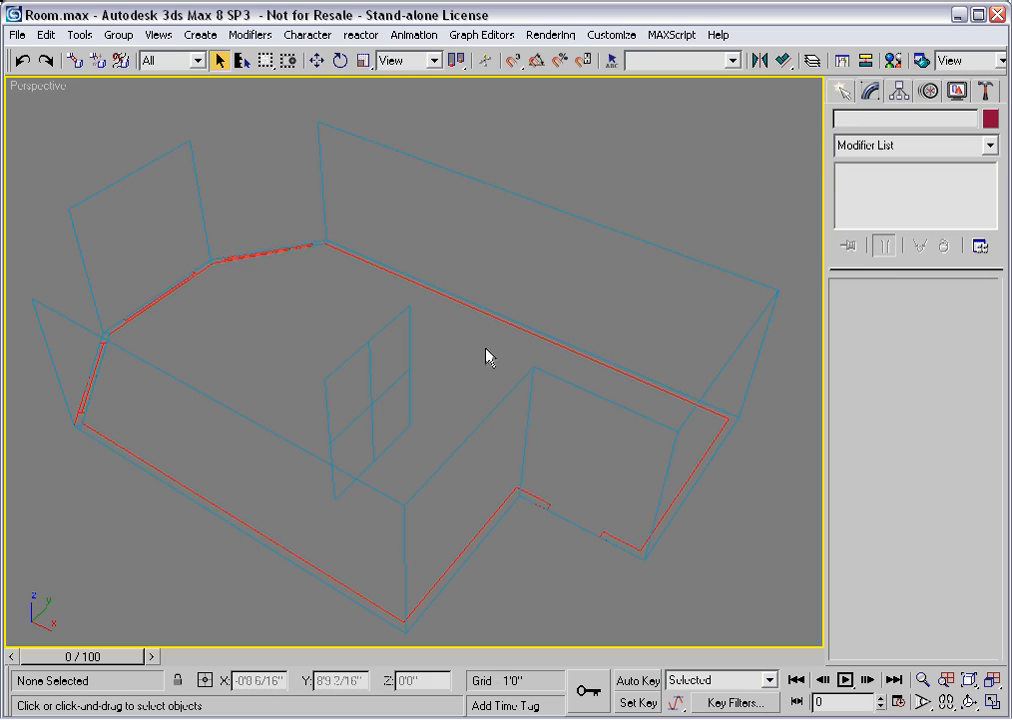
{"action": "mouse_move", "coordinate": [588, 390]}
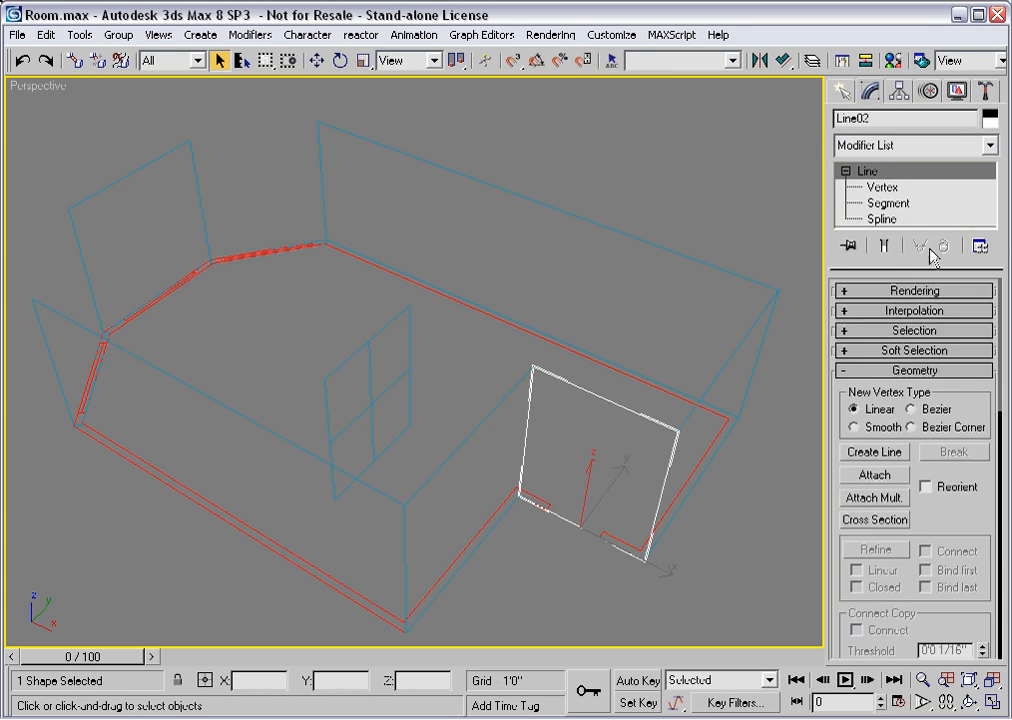
Apply an Extrude modifier to the Line02 wall outline near the notch.
{"action": "left_click", "coordinate": [914, 145]}
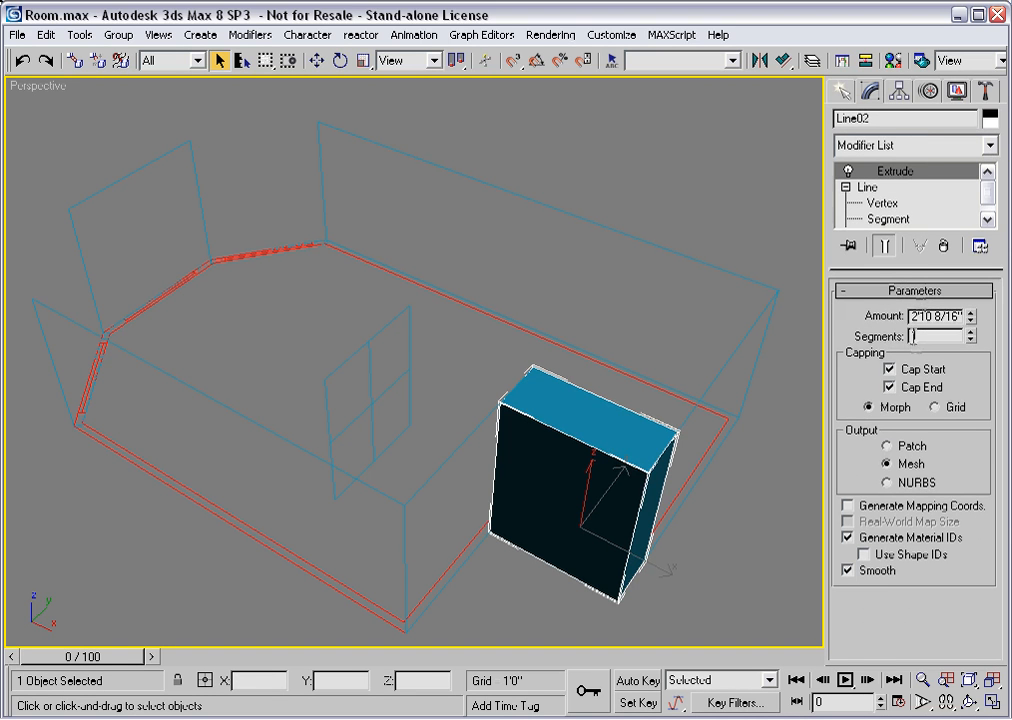
Set Line02's Extrude amount to 0'5" and give neighbouring Line04 the same extrusion.
{"action": "left_click", "coordinate": [935, 335]}
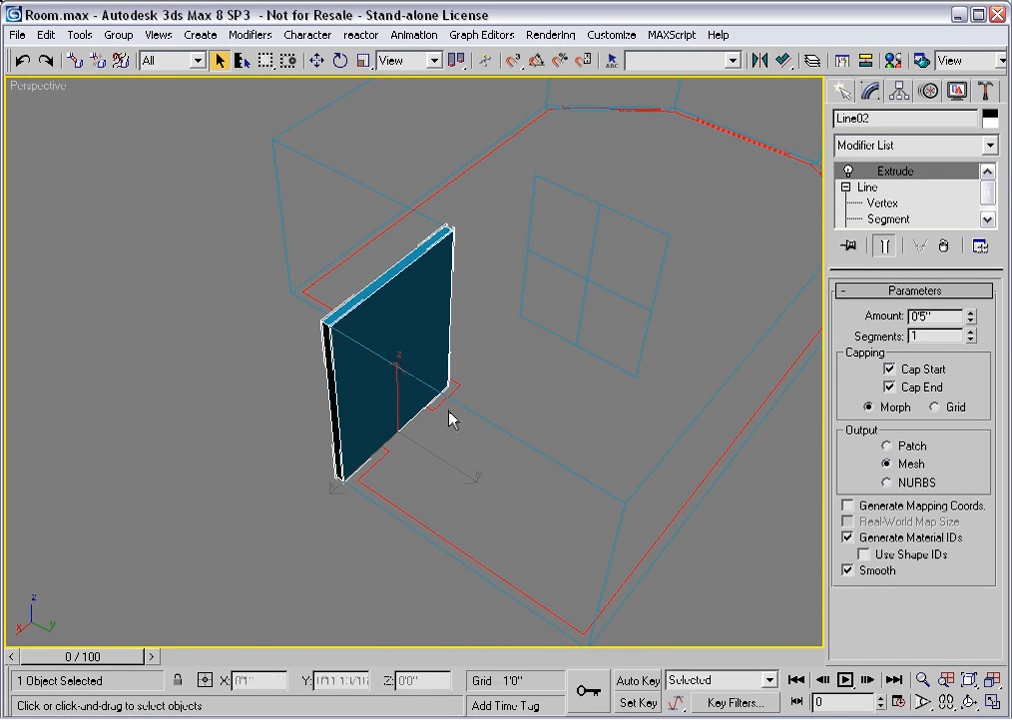
{"action": "left_click", "coordinate": [930, 316]}
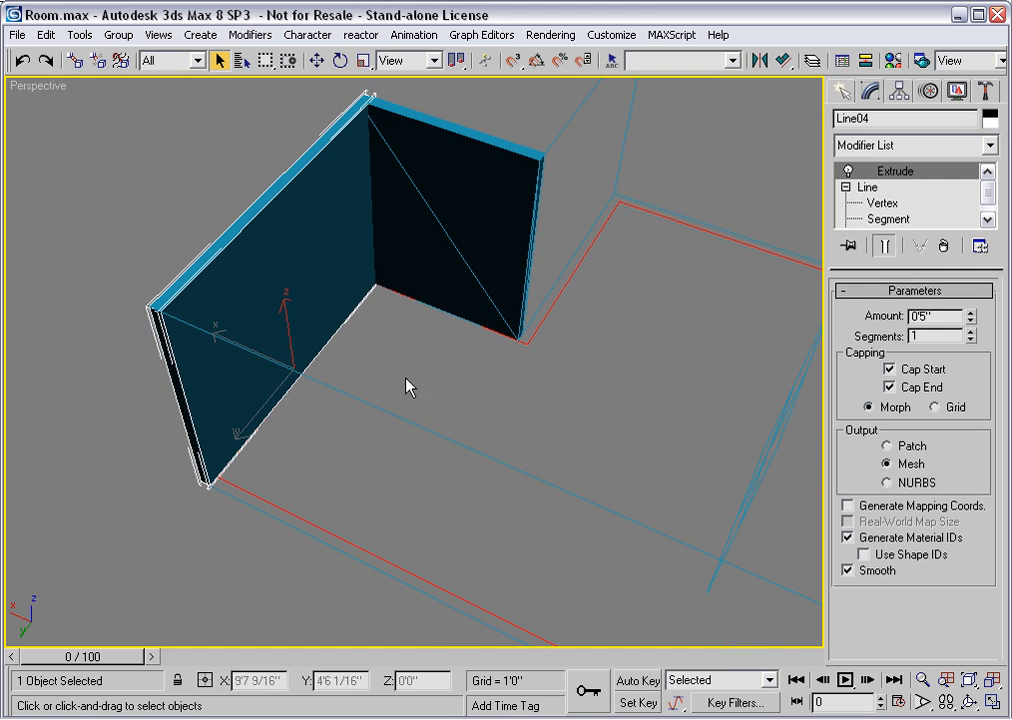
{"action": "mouse_move", "coordinate": [430, 432]}
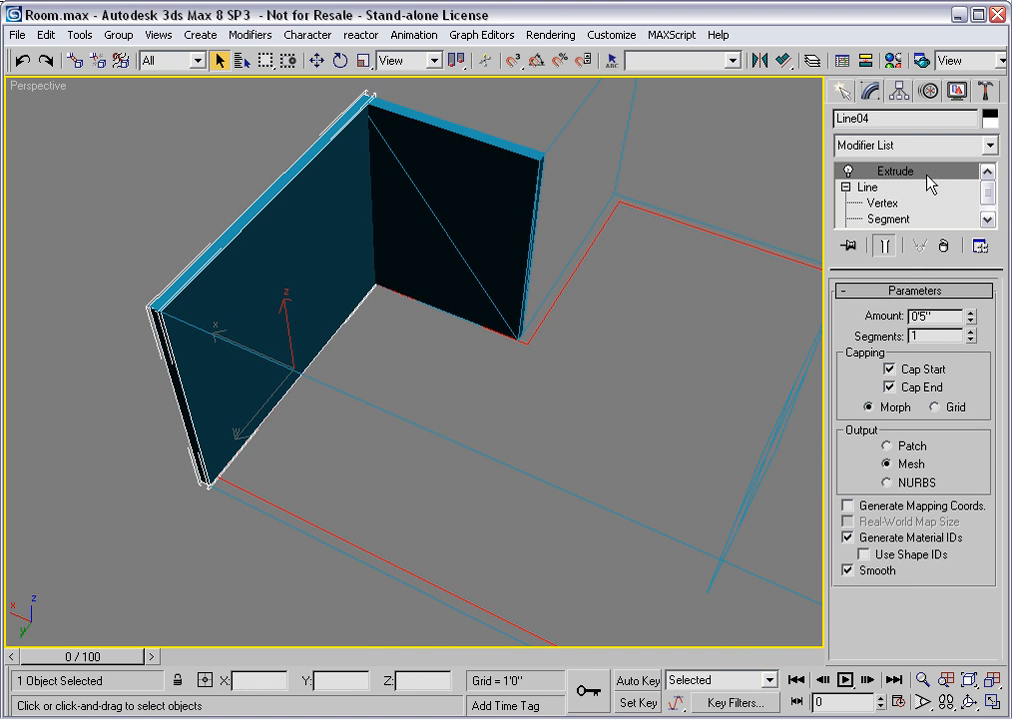
{"action": "mouse_move", "coordinate": [923, 178]}
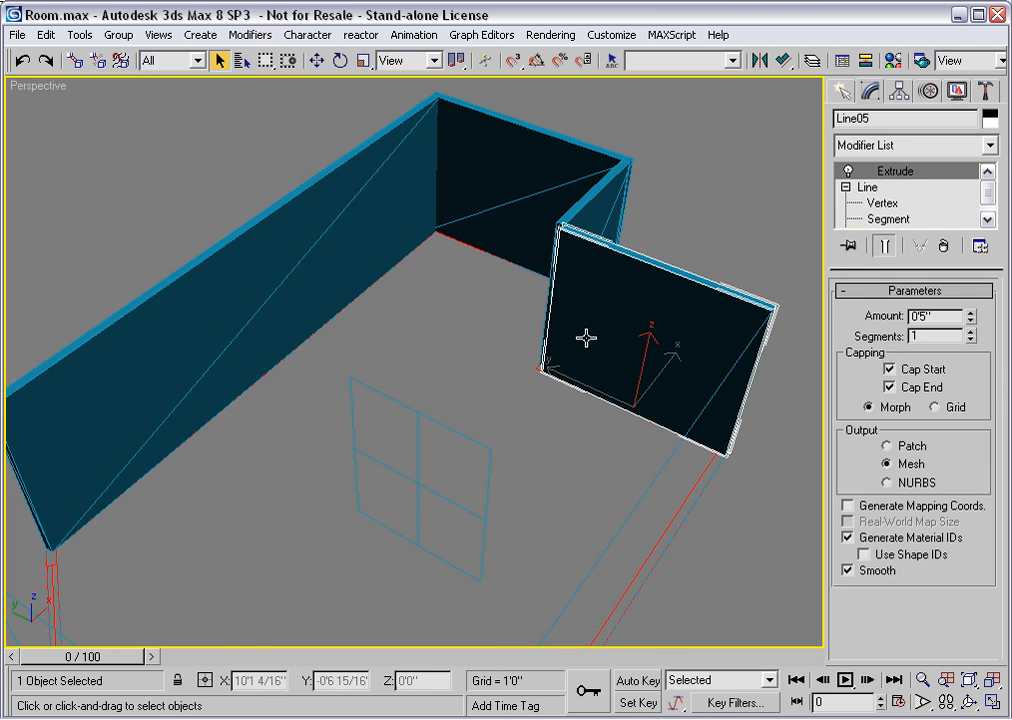
Copy the 0'5" Extrude modifier onto Line05 and the long back wall Line01.
{"action": "left_click_drag", "start_coordinate": [587, 338], "coordinate": [740, 448]}
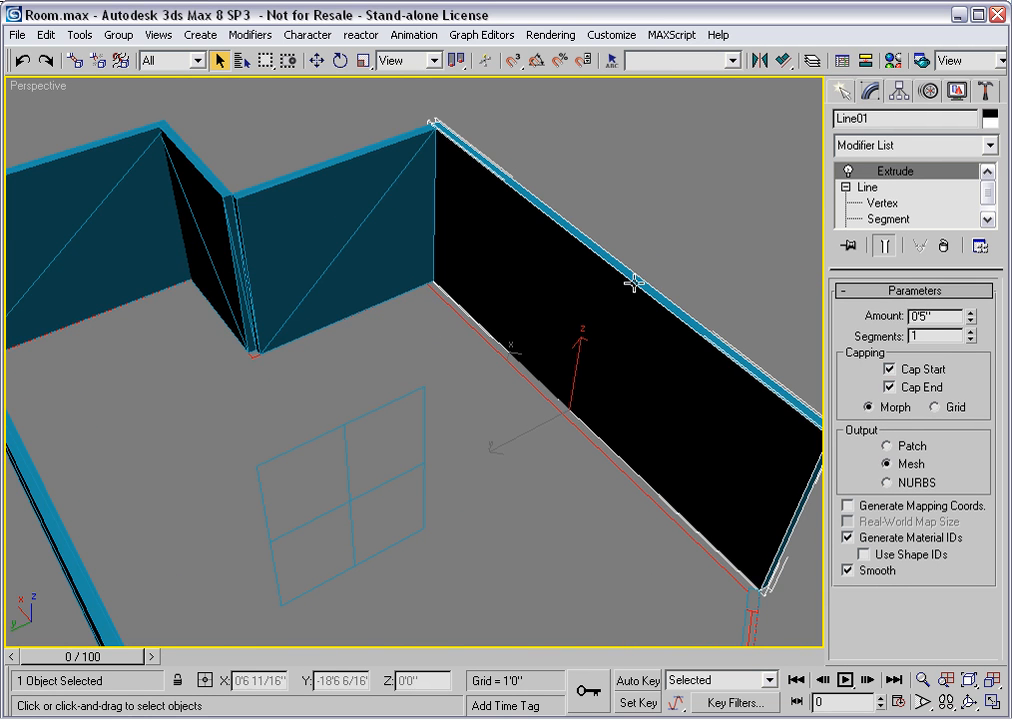
Change Line01's Extrude amount to -0'5" to flip the wall's side.
{"action": "left_click", "coordinate": [933, 316]}
{"action": "type", "text": "-"}
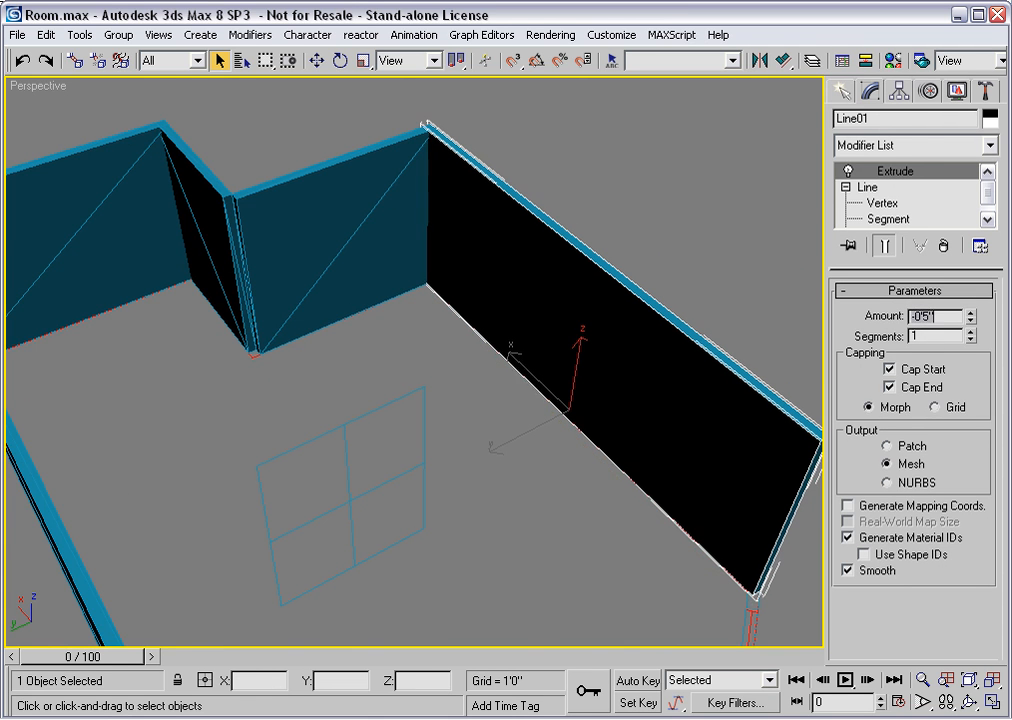
{"action": "mouse_move", "coordinate": [911, 181]}
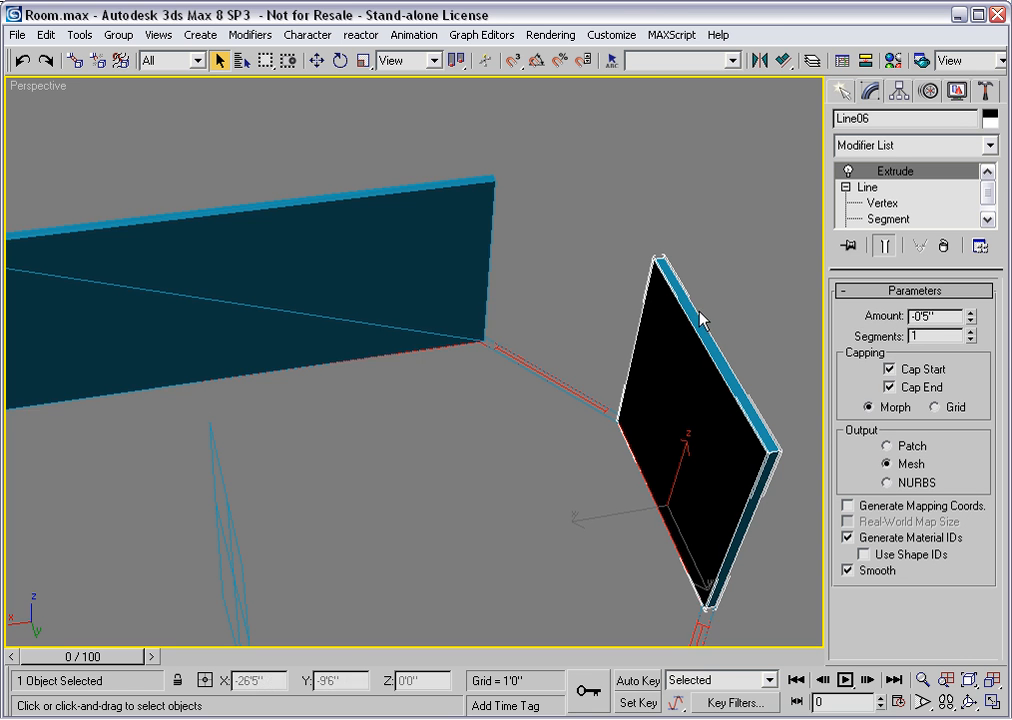
{"action": "mouse_move", "coordinate": [540, 410]}
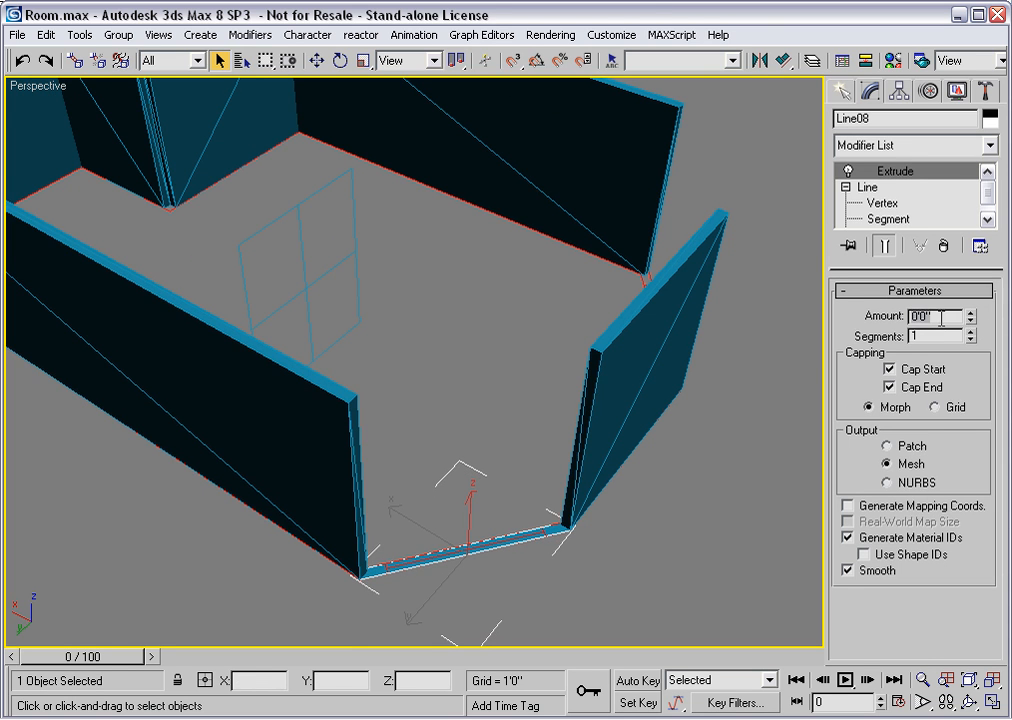
Set the oblique Line08 wall's Extrude amount to 9'0".
{"action": "type", "text": "9'0\""}
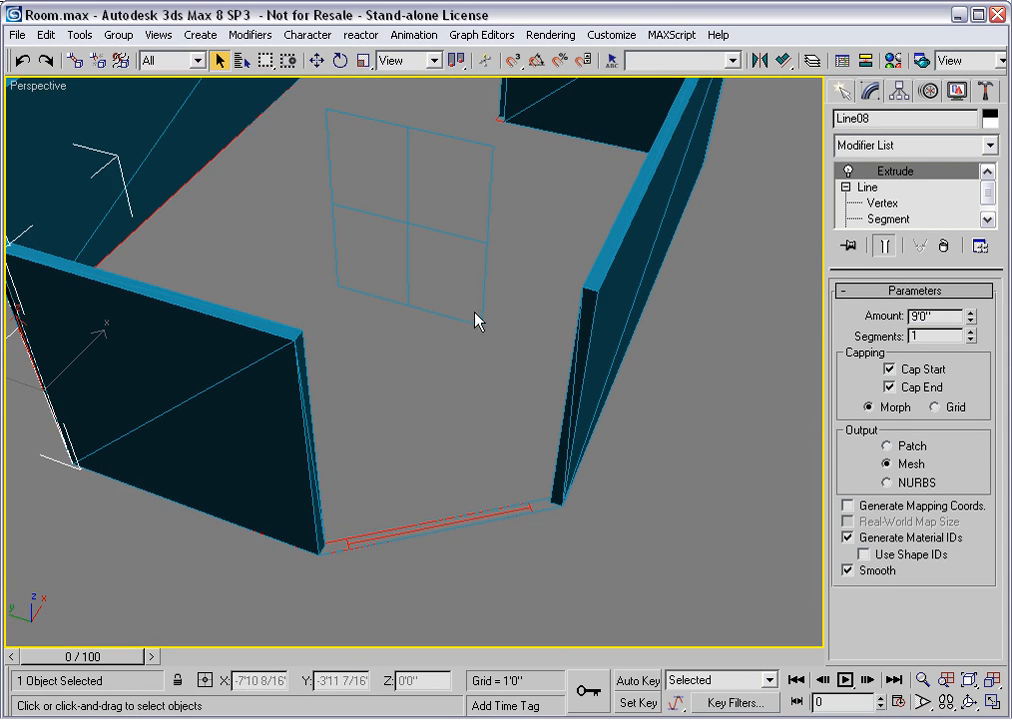
{"action": "left_click_drag", "start_coordinate": [478, 320], "coordinate": [485, 425]}
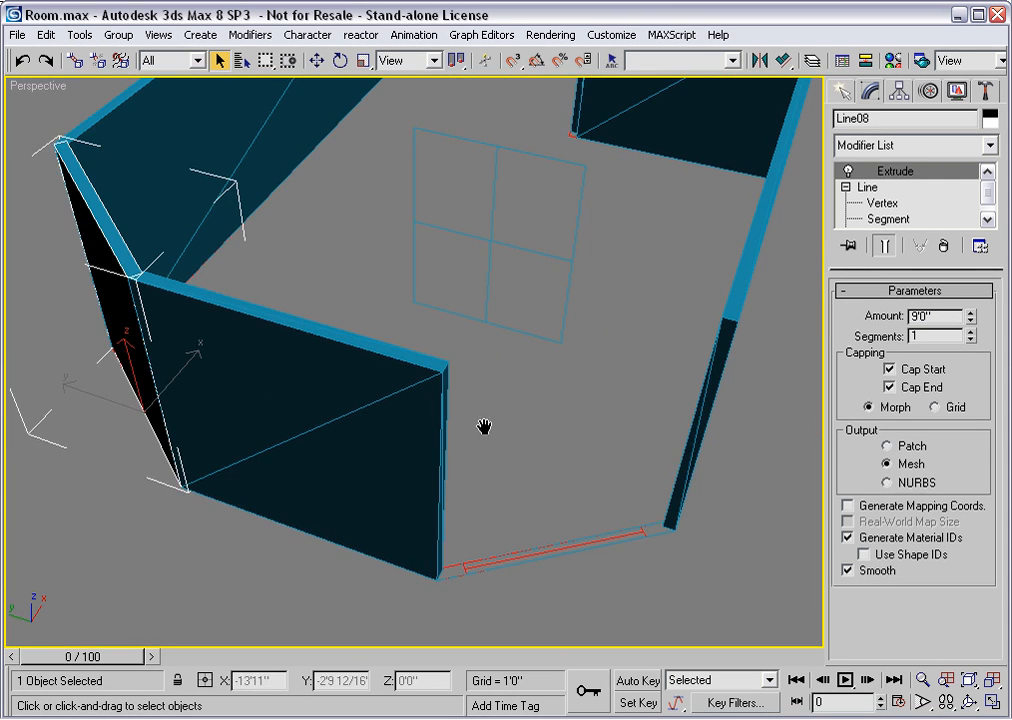
{"action": "left_click", "coordinate": [895, 170]}
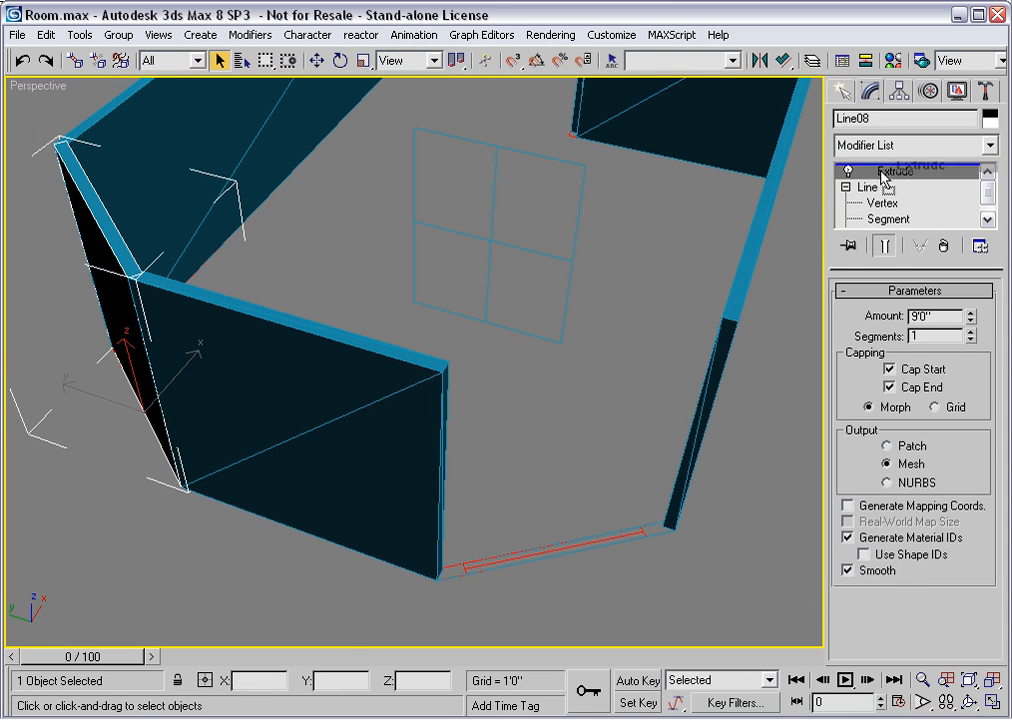